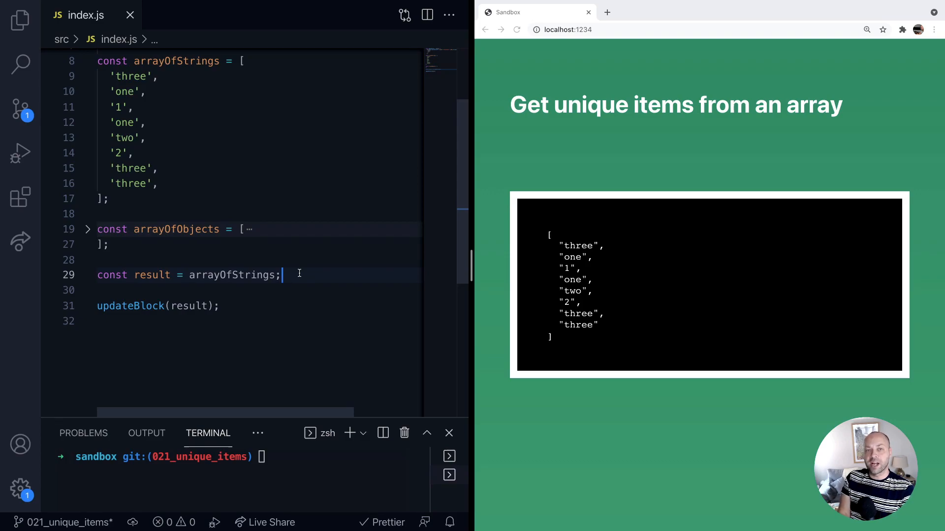
mouse_move(168, 147)
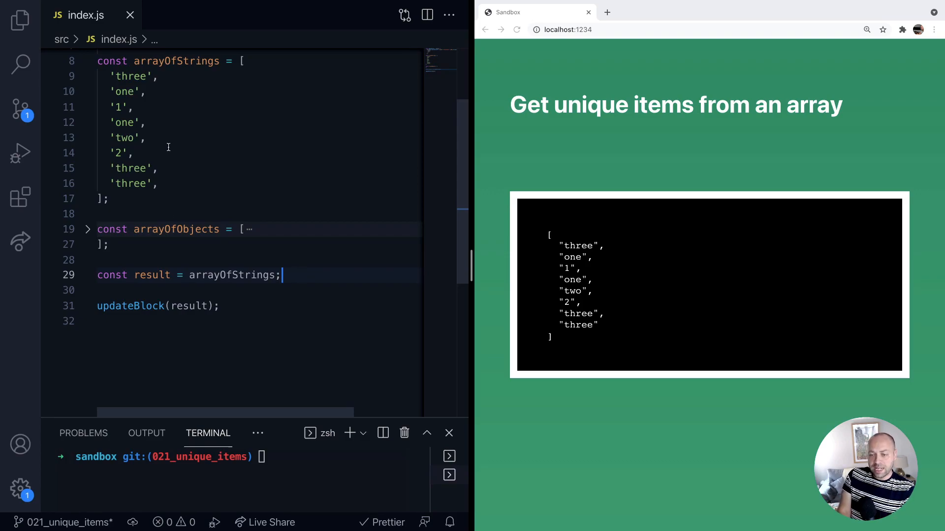
mouse_move(210, 88)
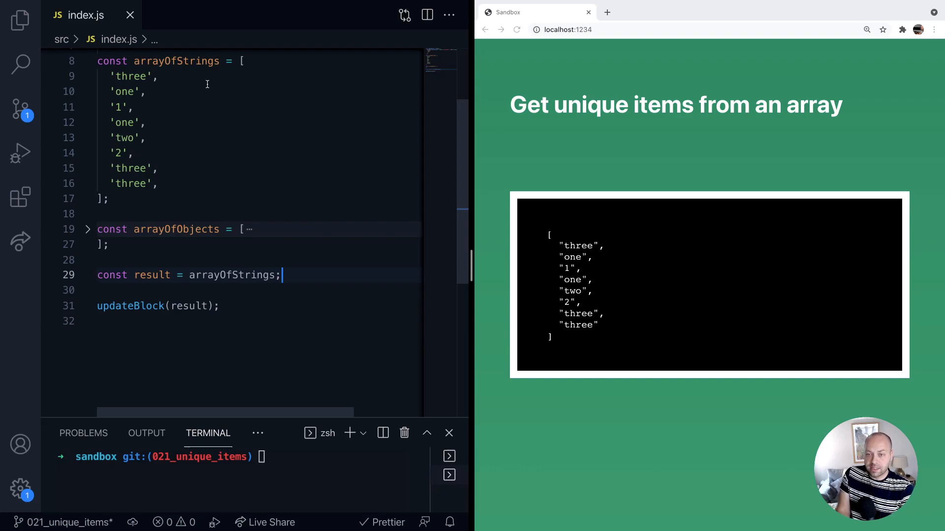
Wrap arrayOfStrings on the result line as [...new Set(arrayOfStrings)]
double_click(131, 76)
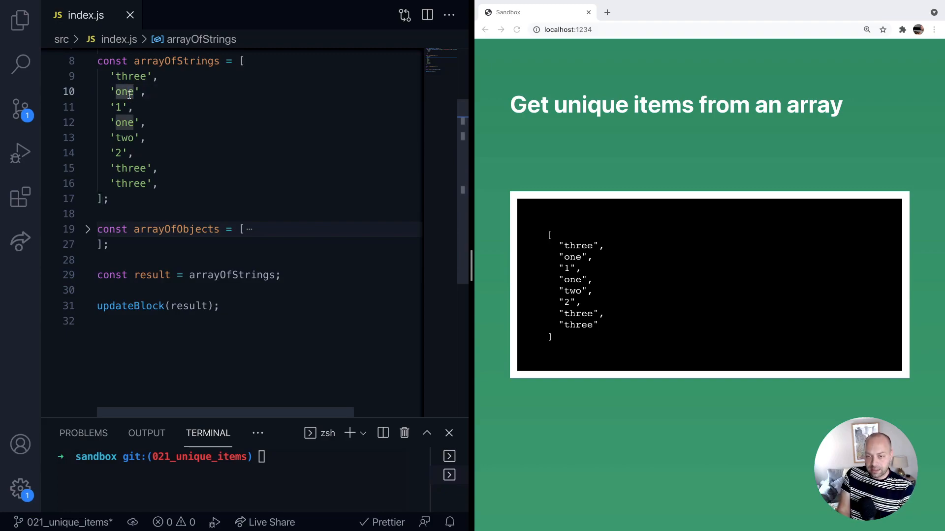
mouse_move(182, 169)
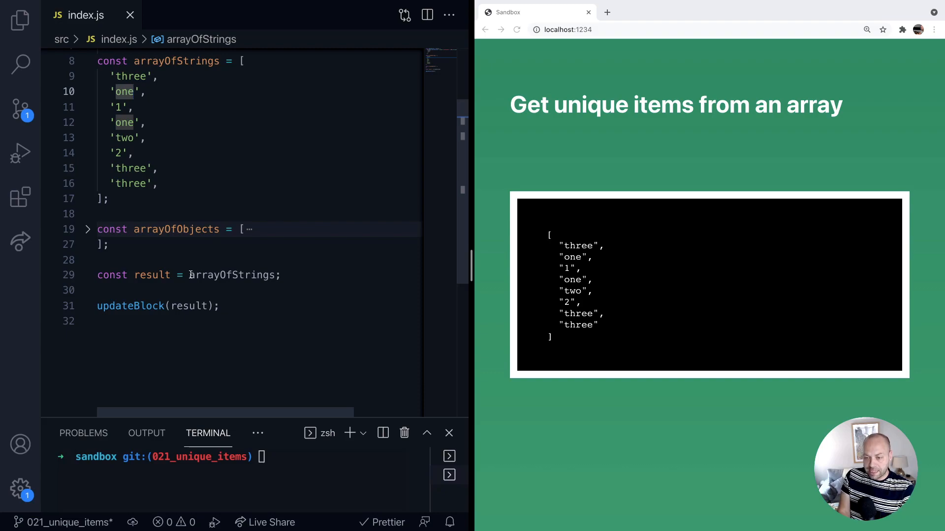
double_click(231, 275)
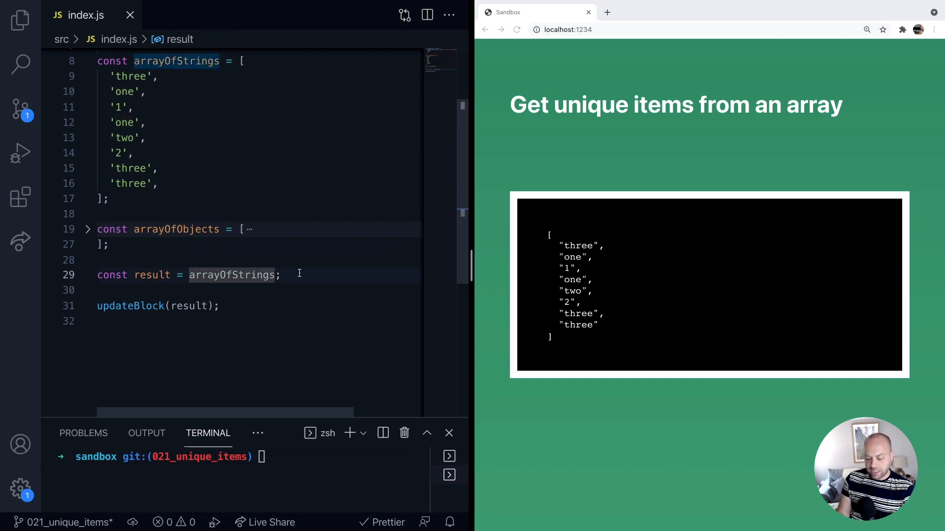
type("new Sett")
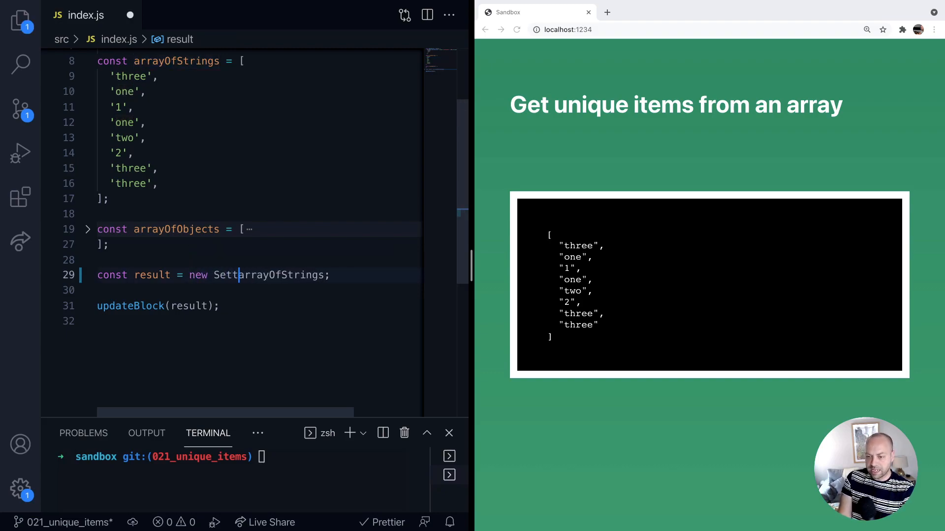
type("(")
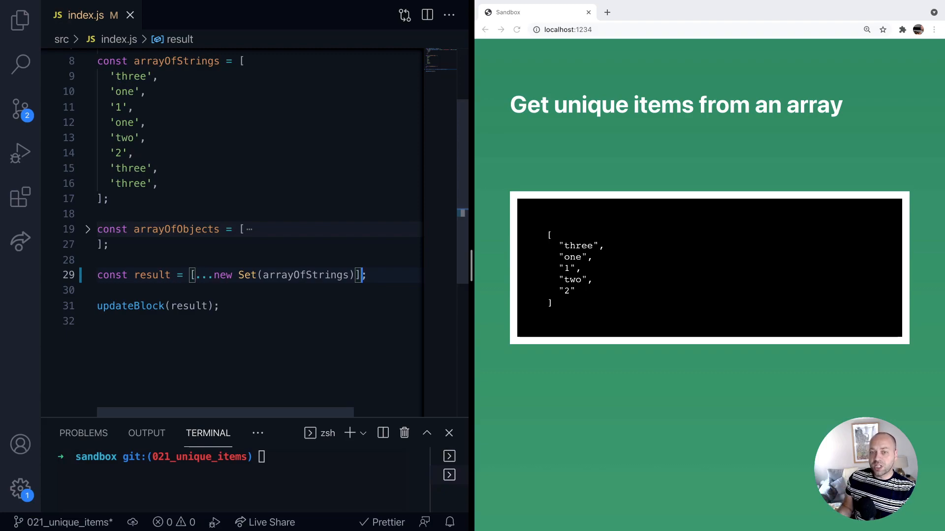
mouse_move(88, 64)
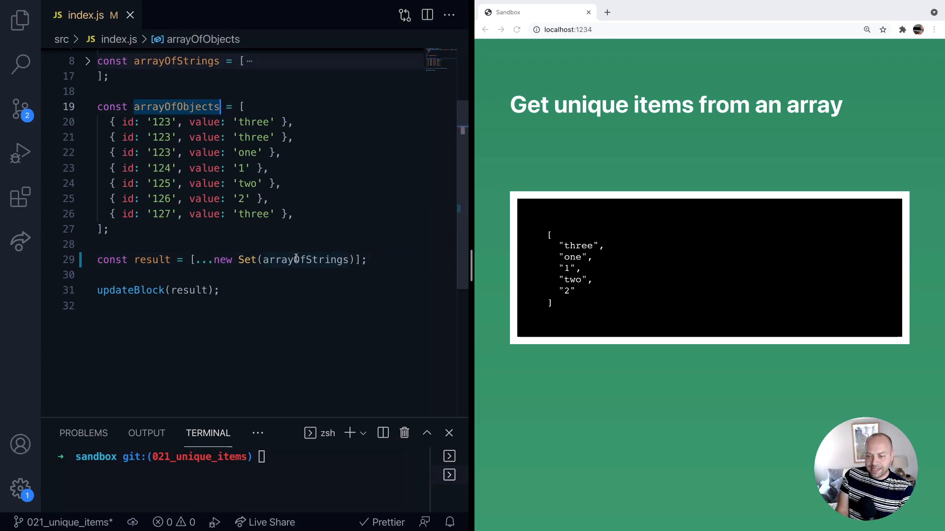
Replace arrayOfStrings with arrayOfObjects inside the Set and scroll through the browser output
type("arrayOfObjects")
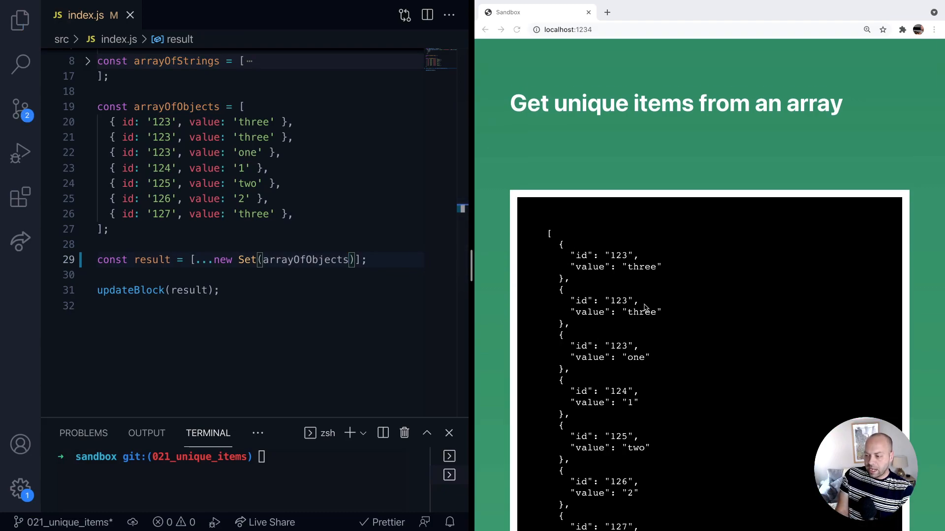
scroll("down", 3)
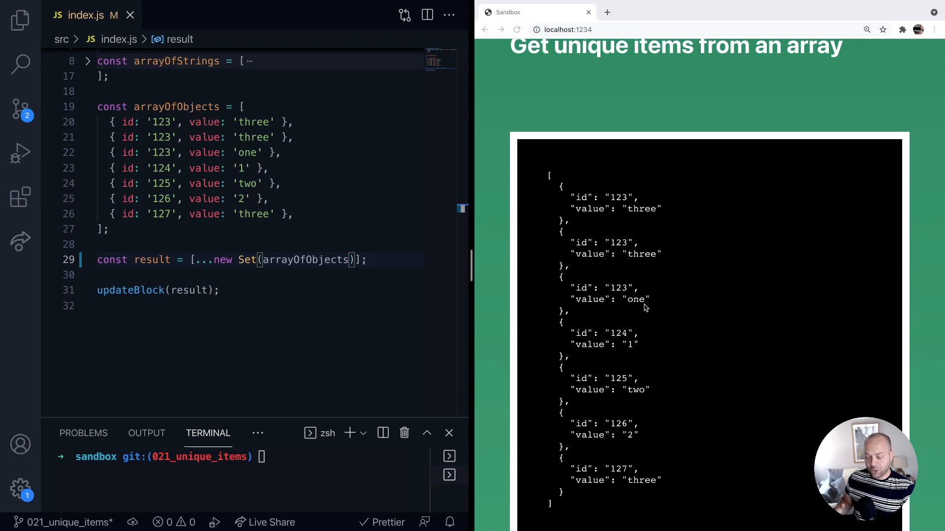
mouse_move(638, 309)
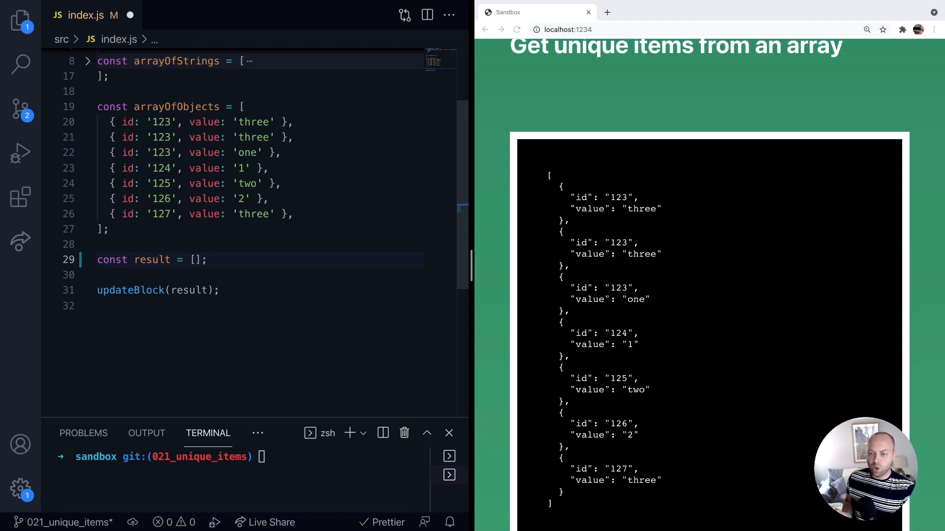
Write const objectsAreEqual = (a,b) => a.id === b.id; above the result line
left_click(303, 121)
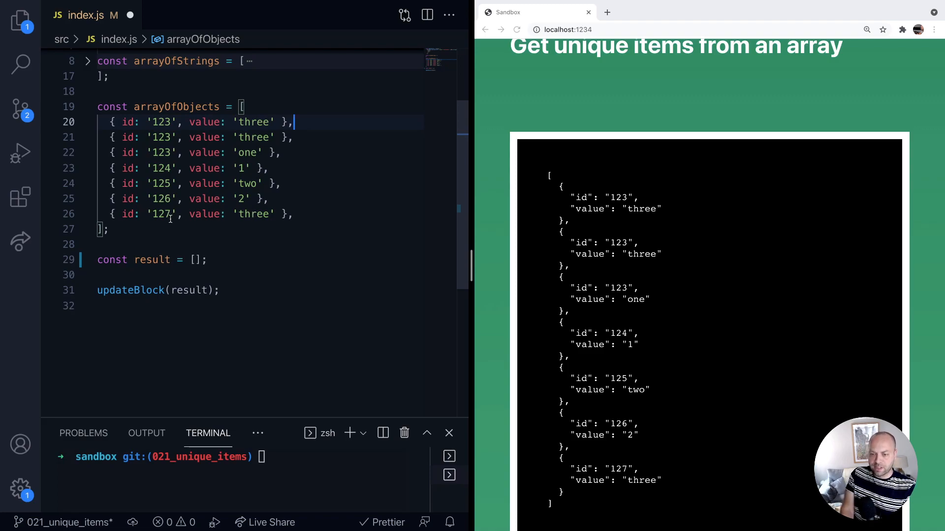
left_click(223, 228)
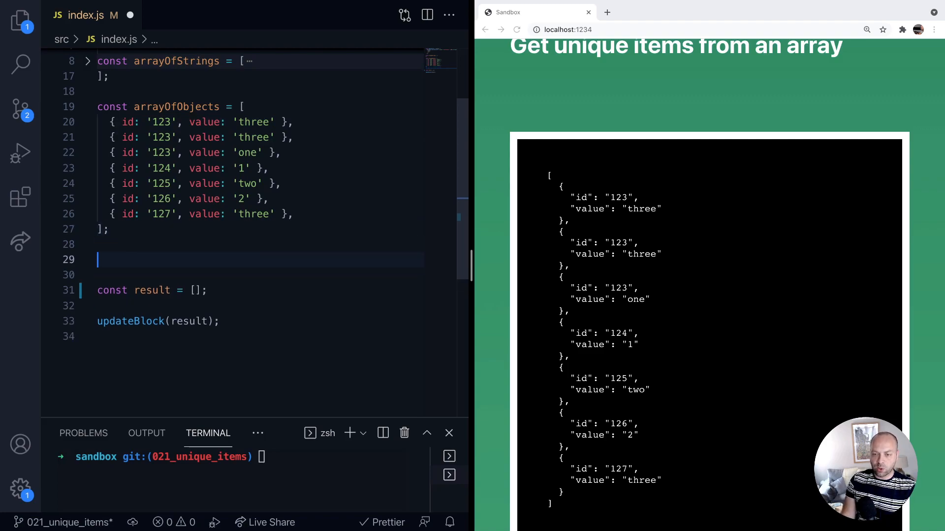
type("const")
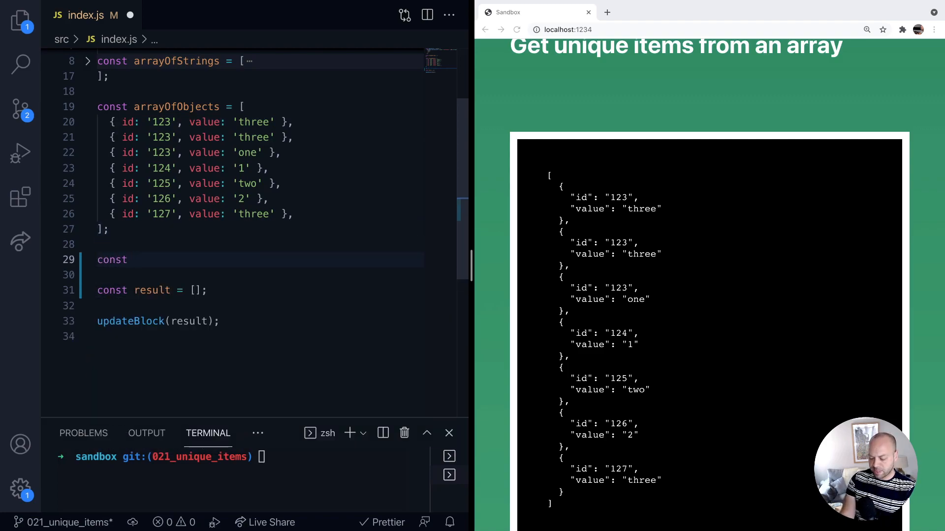
type("objectsAreW")
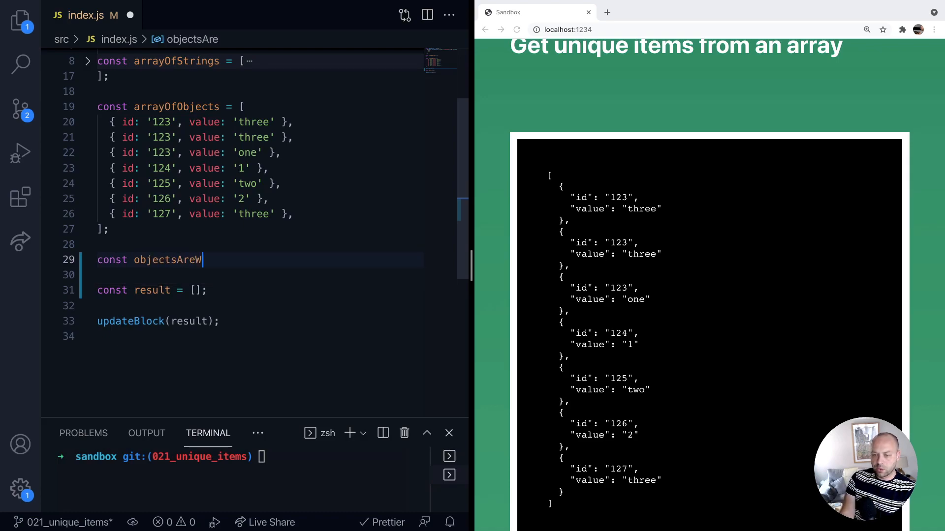
type("qual = (a,b) =>")
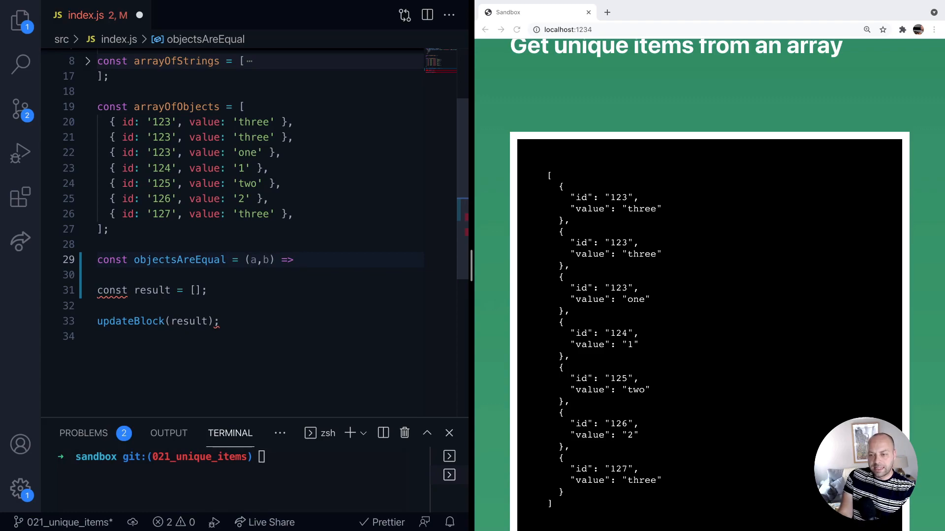
type("a.id === b.id;")
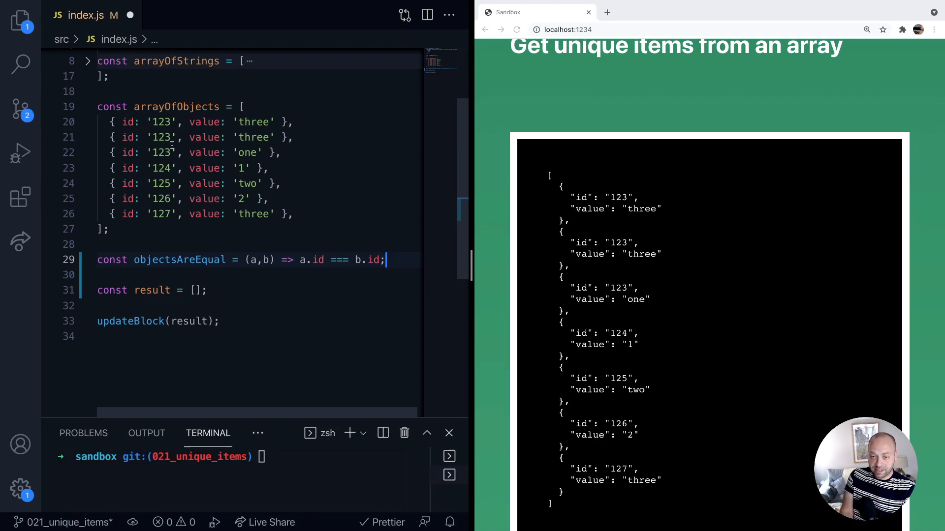
mouse_move(226, 208)
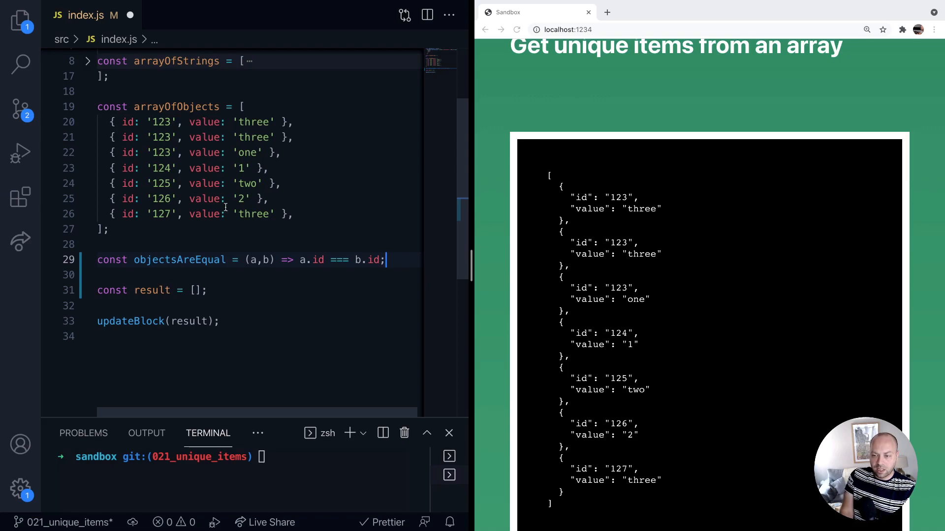
mouse_move(255, 218)
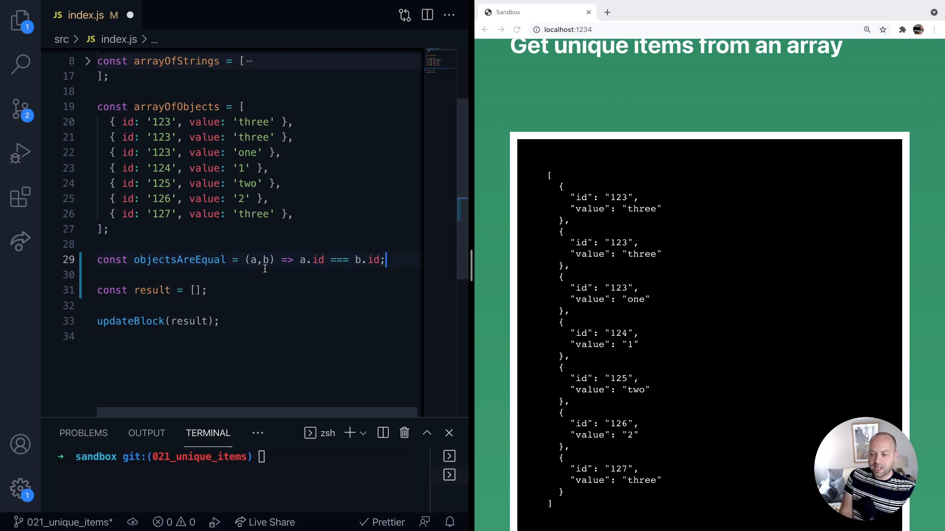
Start an arrayOfObjects.forEach loop below the result declaration
key("Enter")
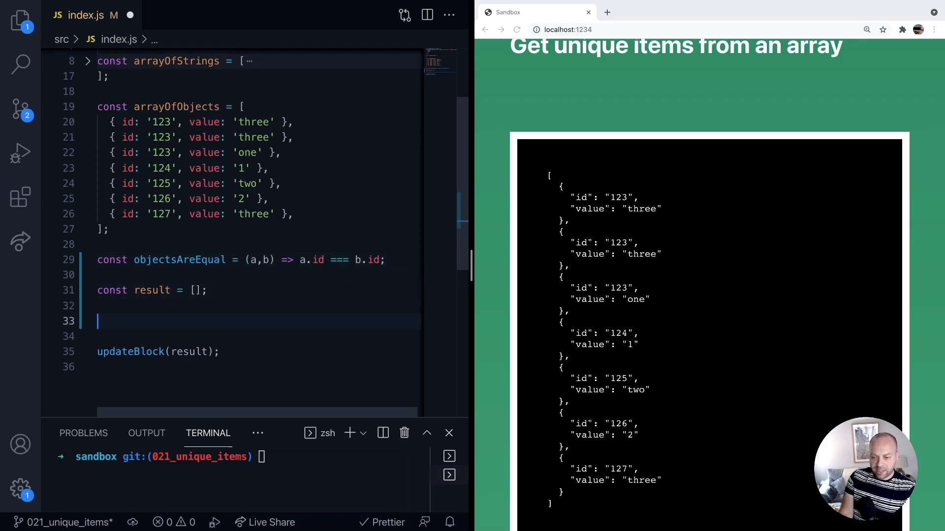
type("arrayOfObjects")
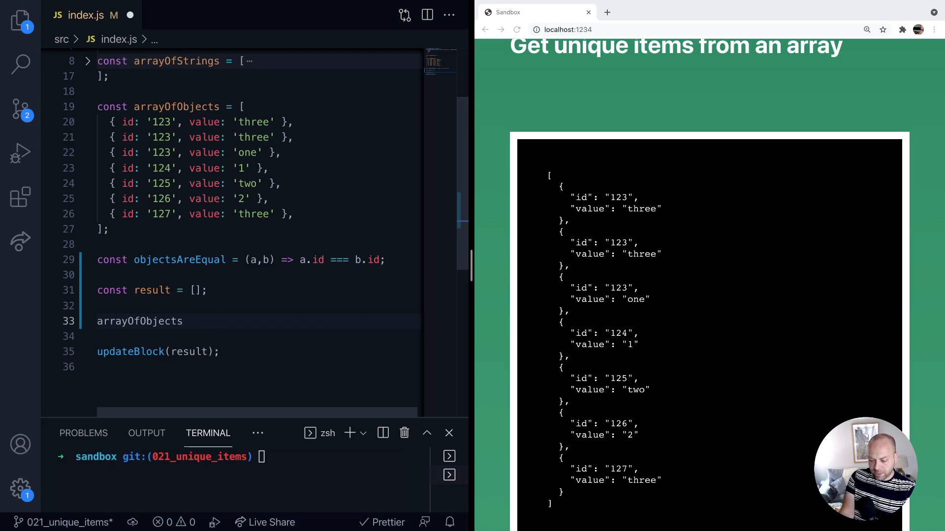
type(".forEach(item =>")
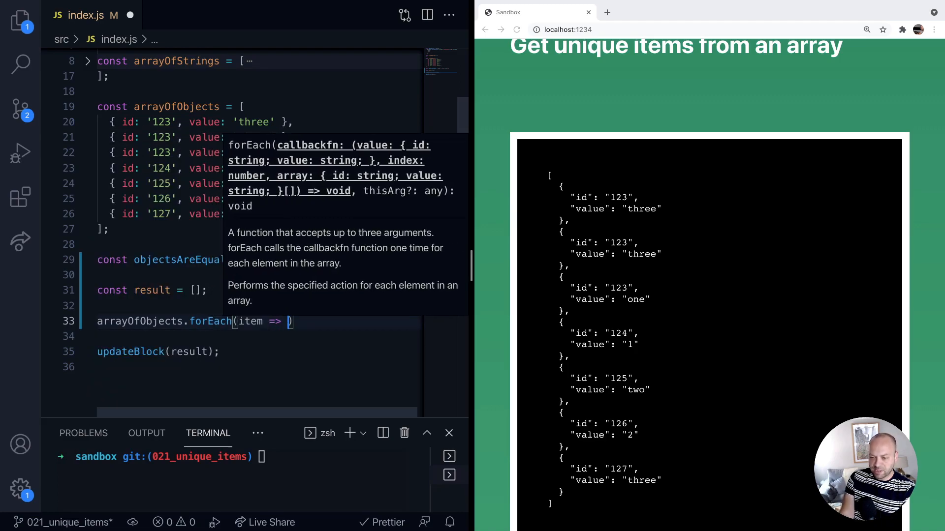
type("{")
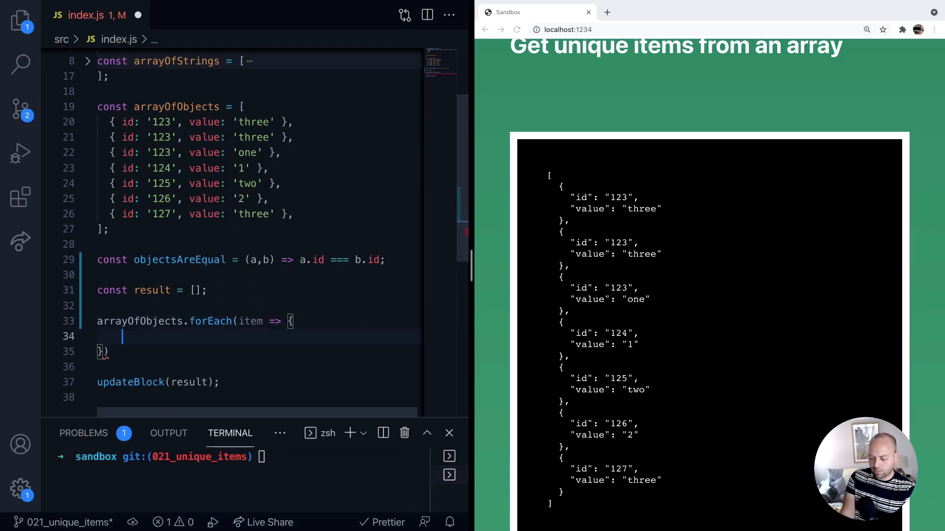
Set const itemInResult = result.find(resultItem => objectsAreEqual(item, resultItem)) in the loop
type("const")
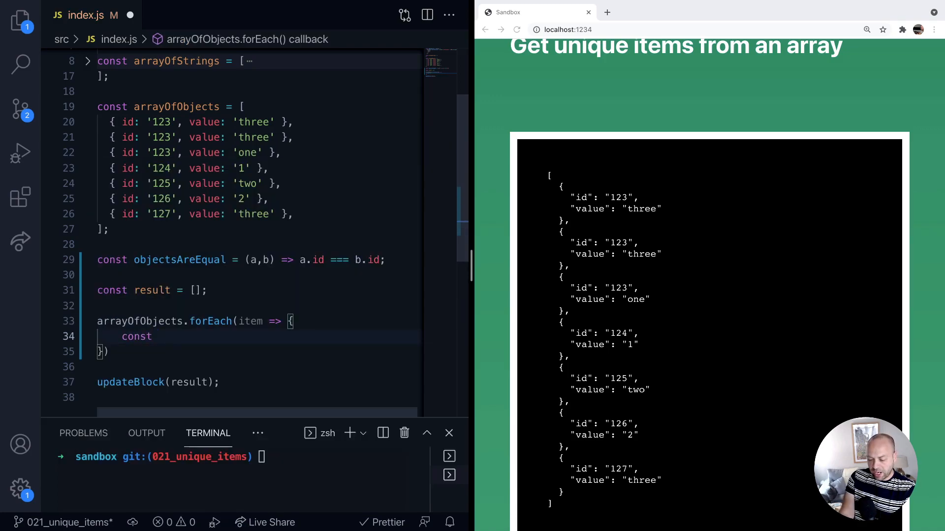
type("item")
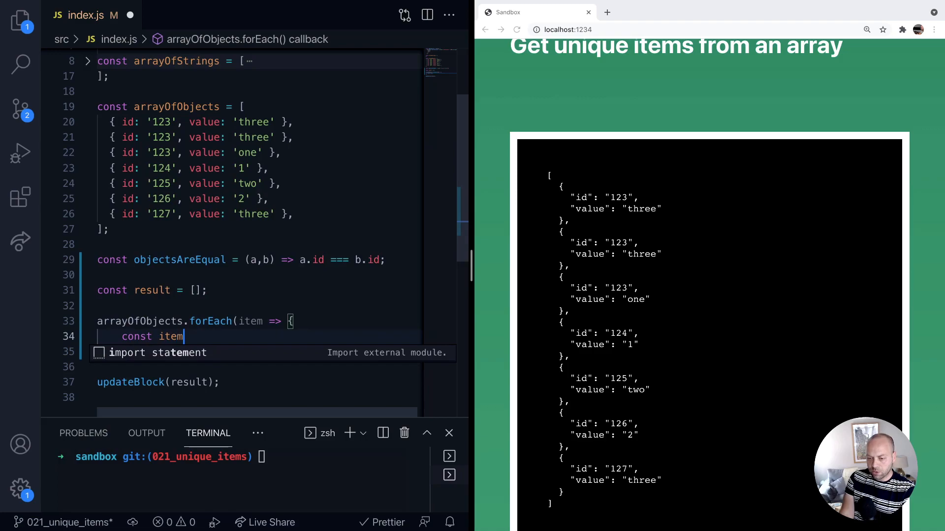
type("In")
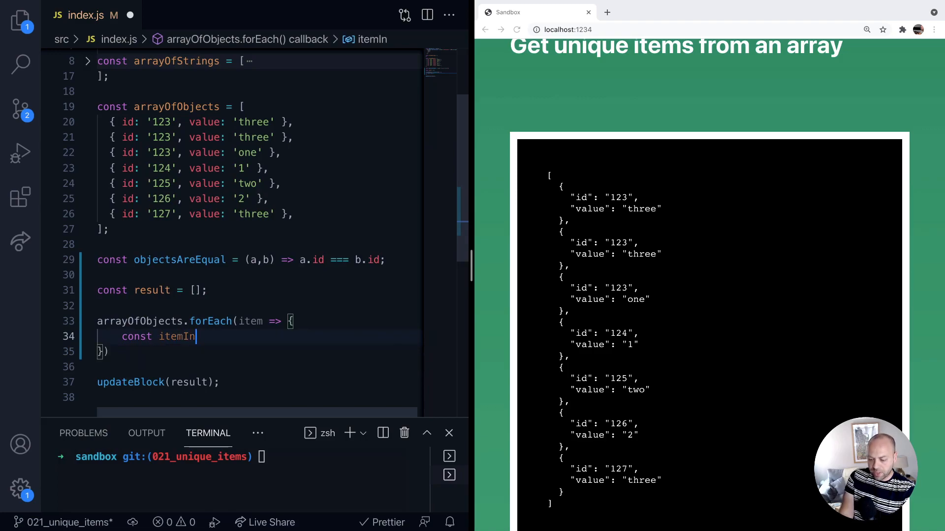
type("Res")
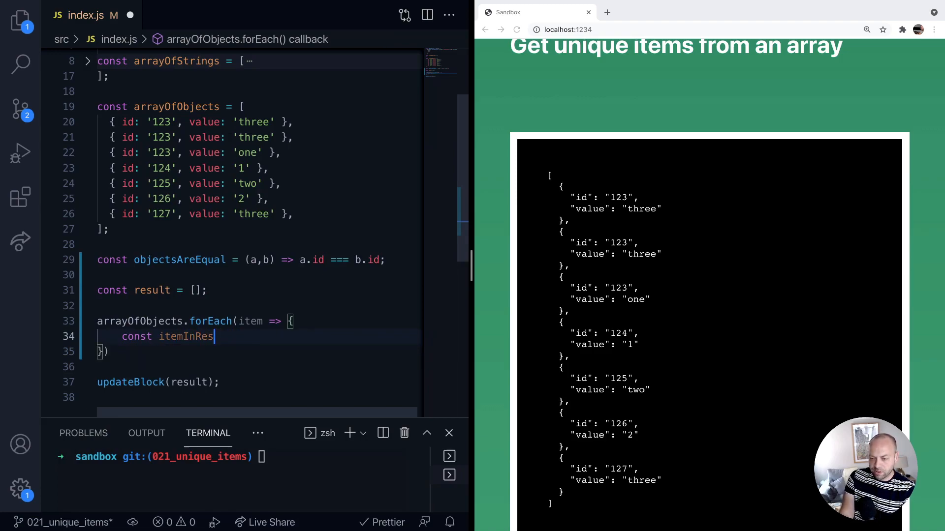
type("ult =")
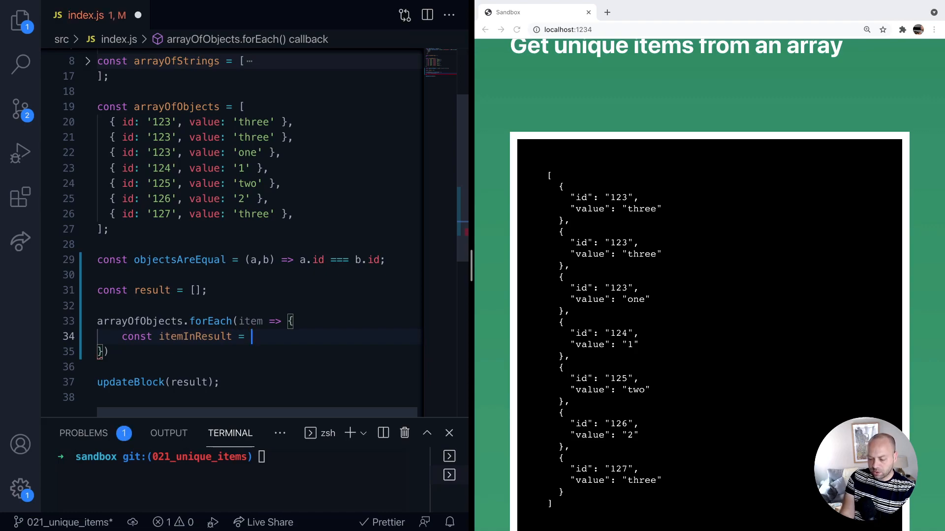
type("result.find(")
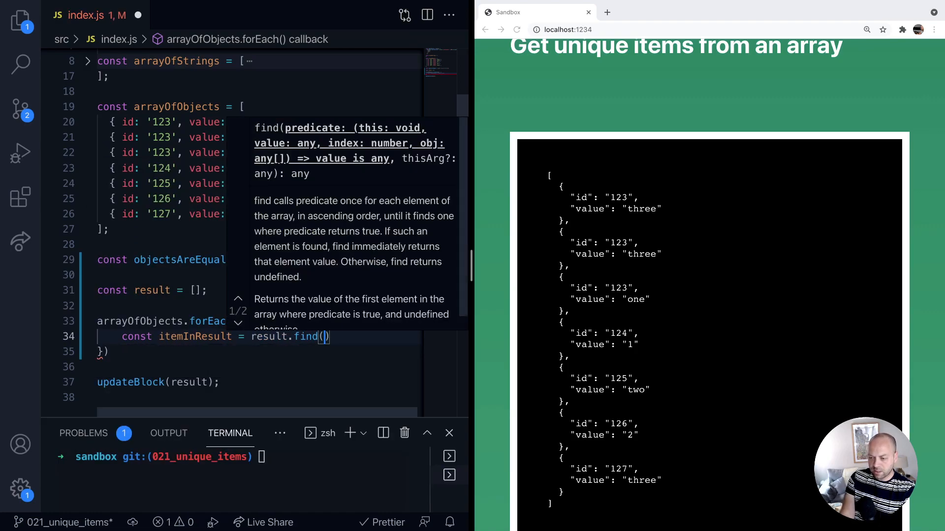
type("resultItem =>")
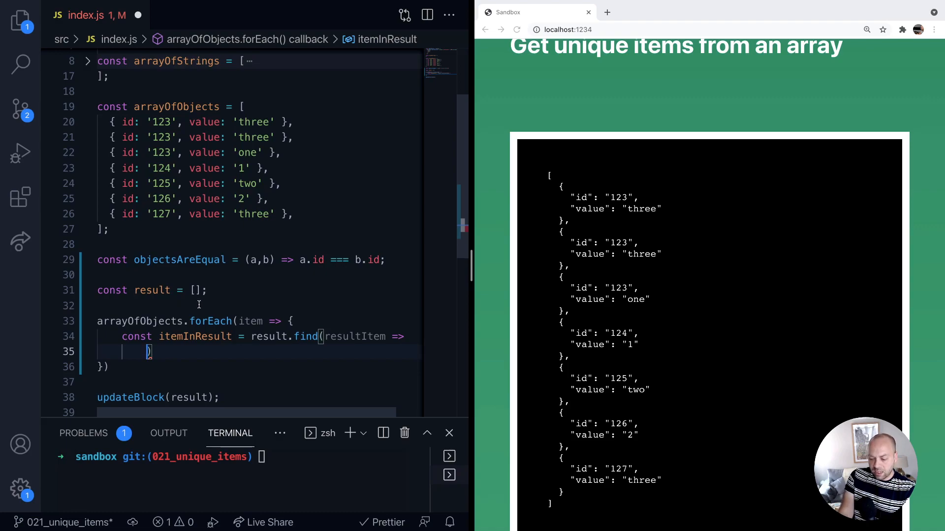
type("objectsAreEqual(")
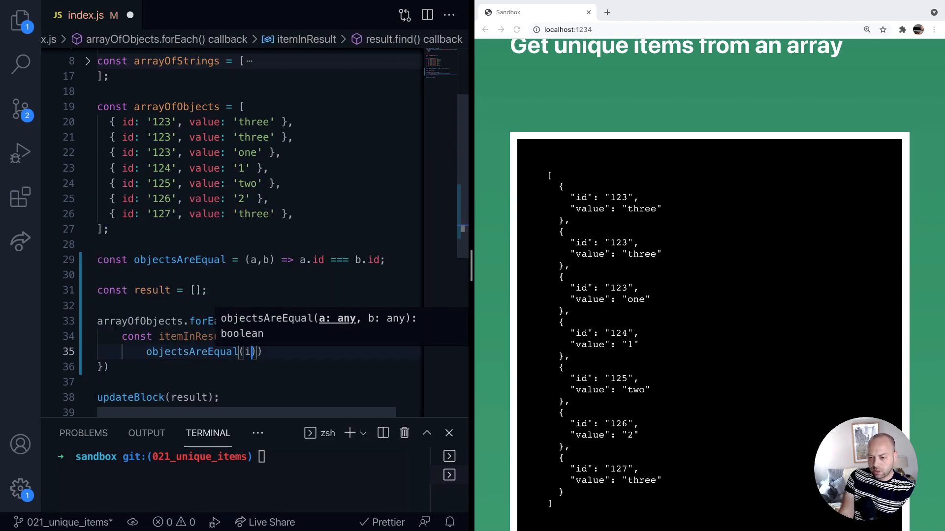
type("item, resu")
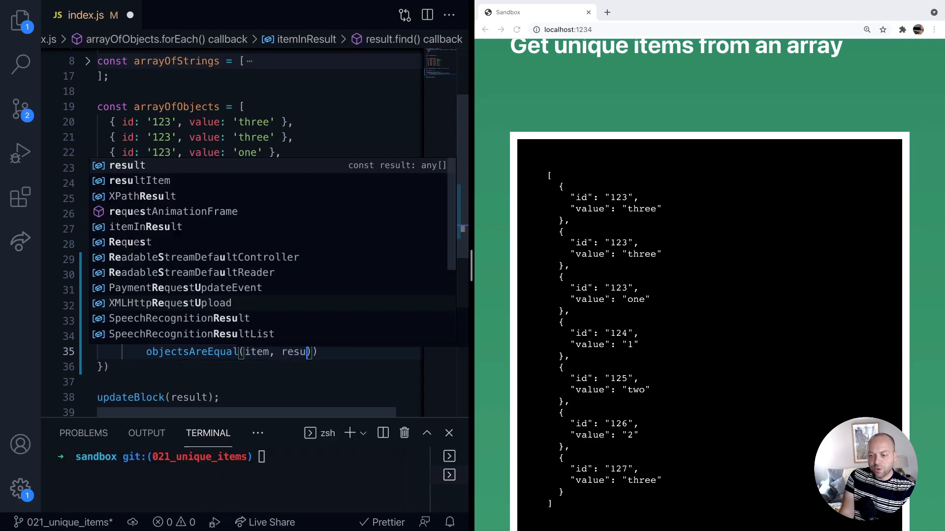
key("Escape")
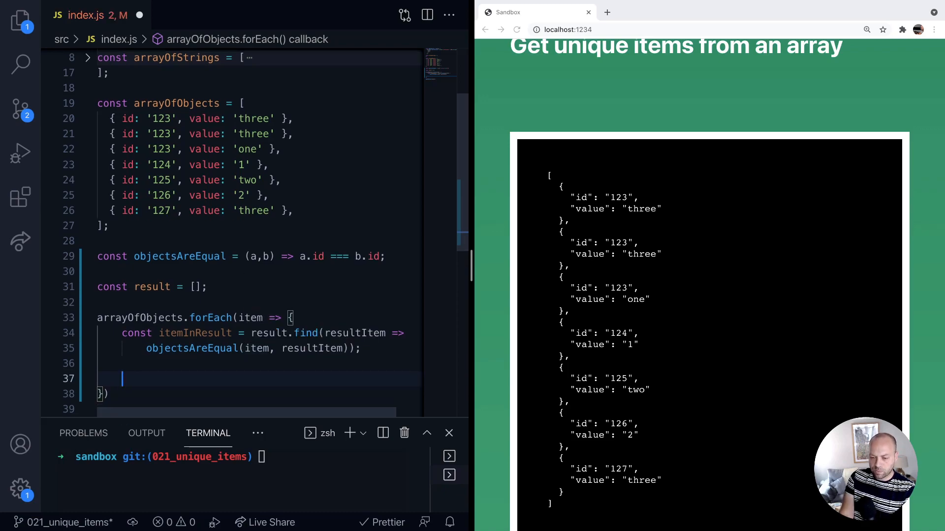
Add if (!itemInResult) { result.push(item); } inside the forEach loop
type("if (!")
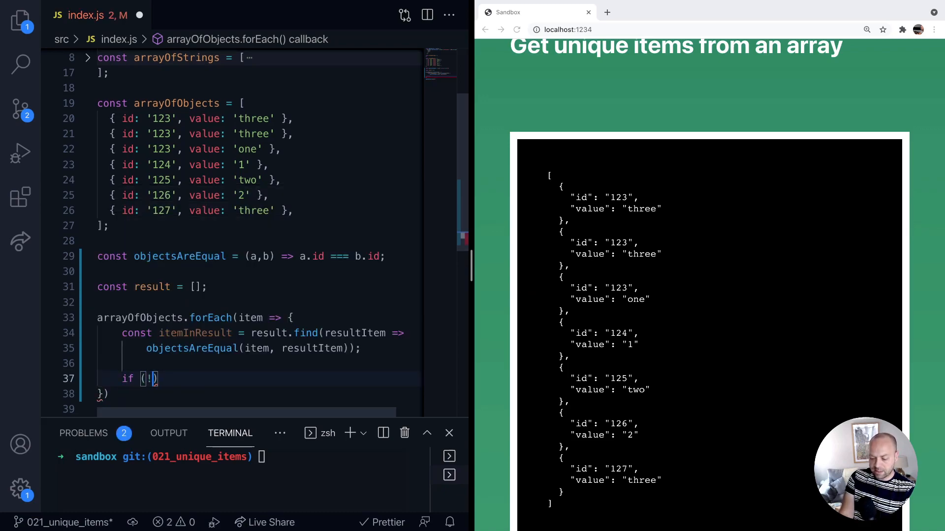
type("itemInResult")
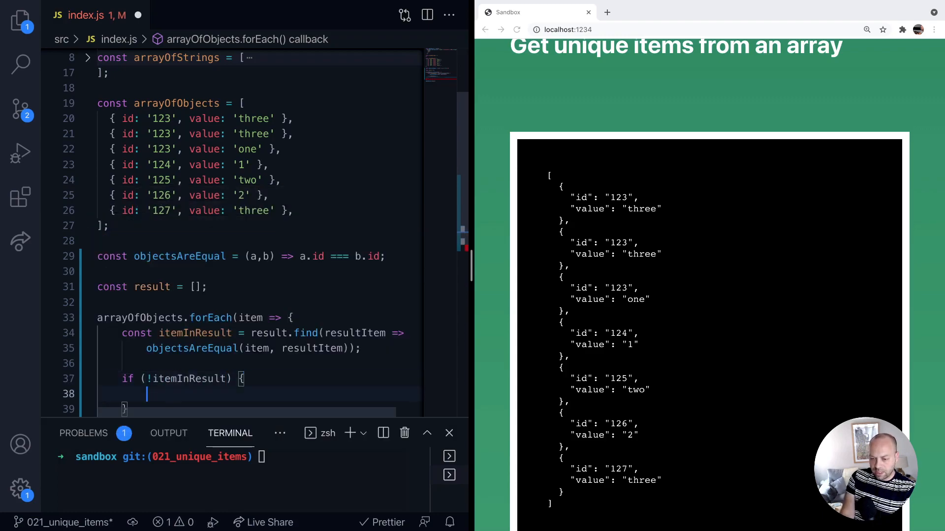
type("result.push")
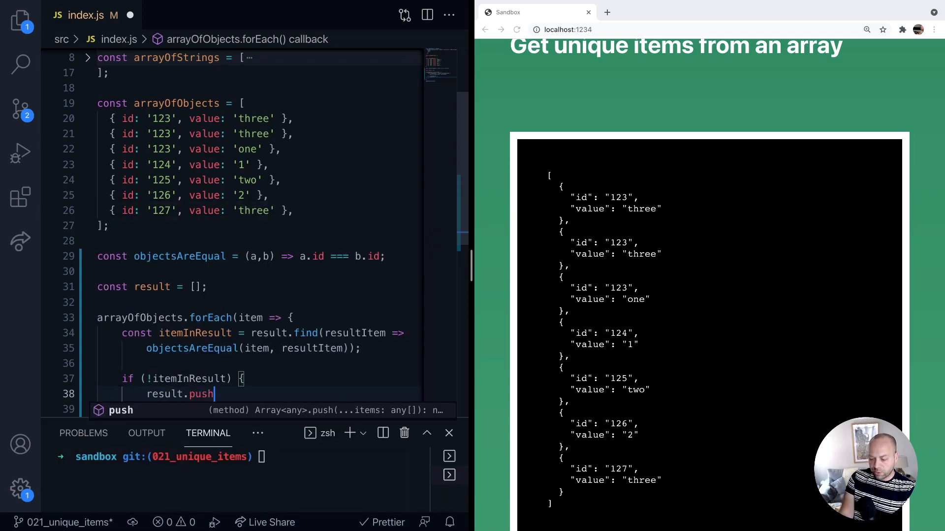
type("(item);")
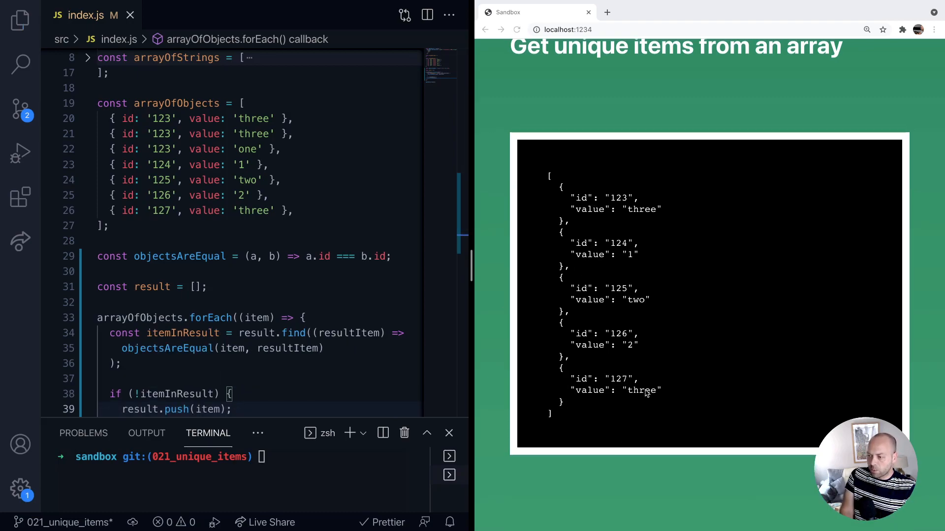
mouse_move(622, 343)
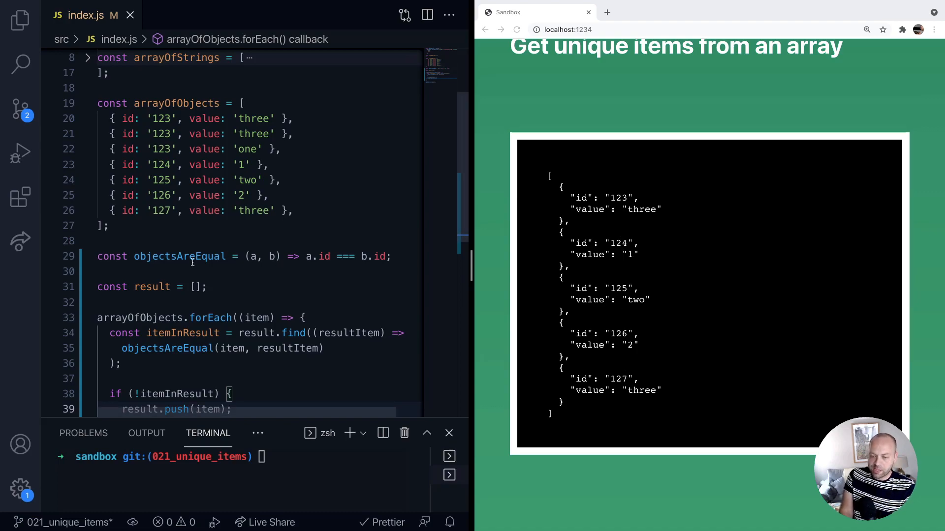
mouse_move(356, 266)
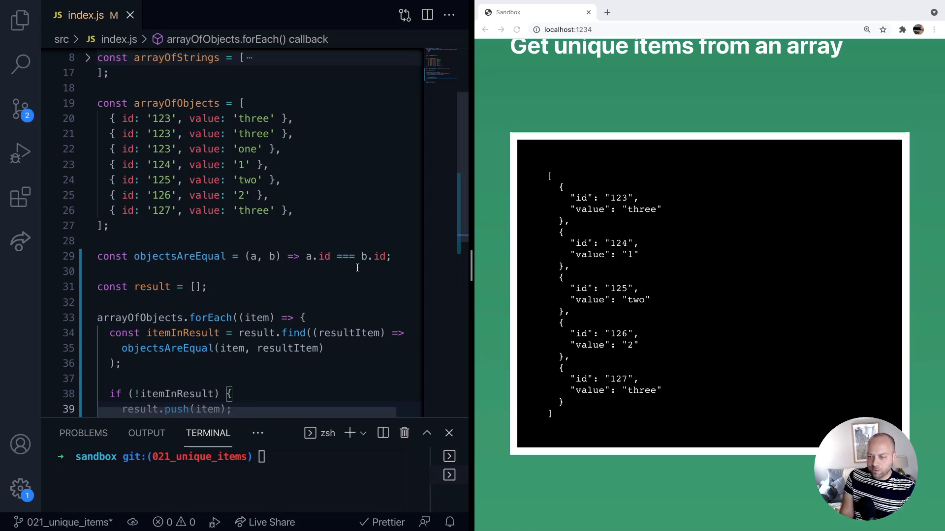
Change both id properties in objectsAreEqual to value
double_click(313, 206)
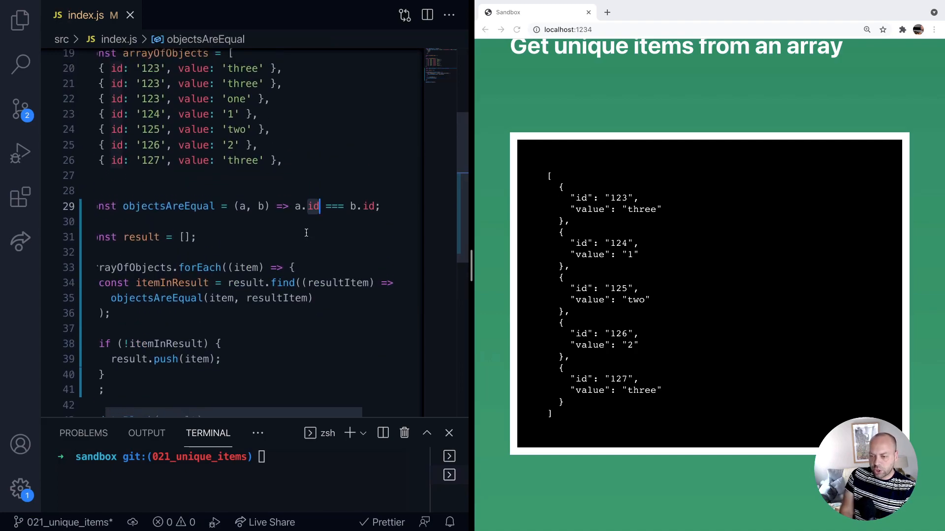
double_click(312, 206)
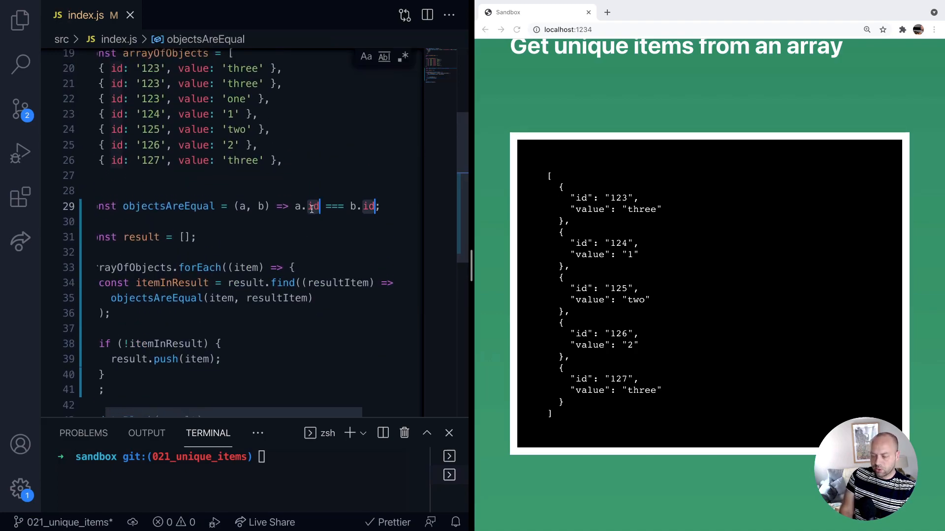
type("value")
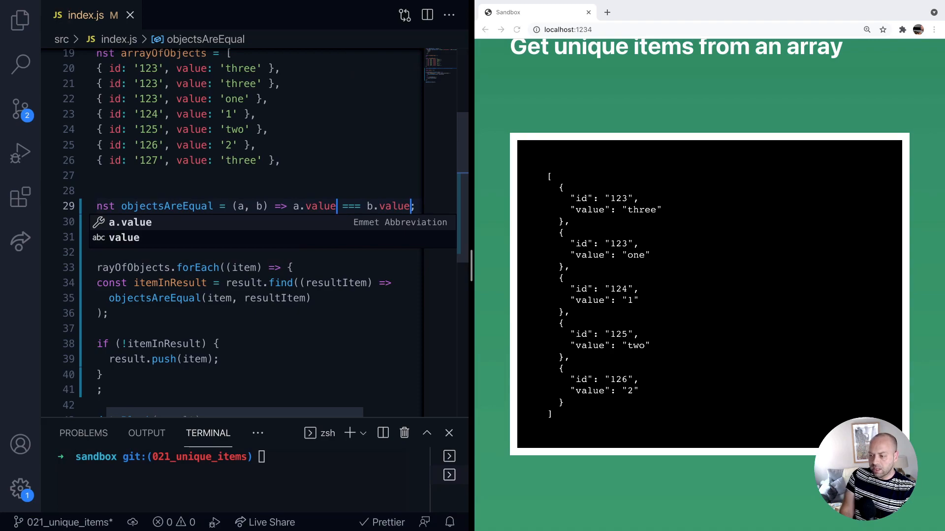
mouse_move(653, 279)
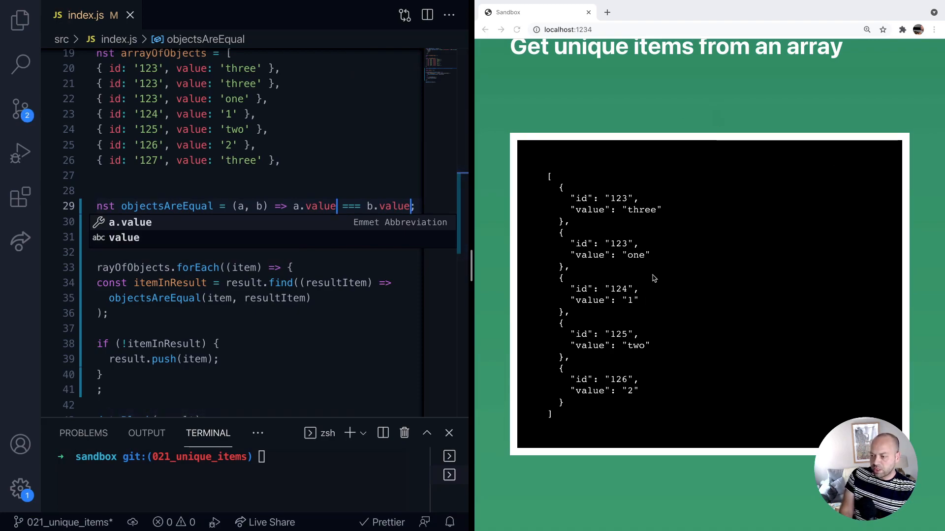
mouse_move(577, 197)
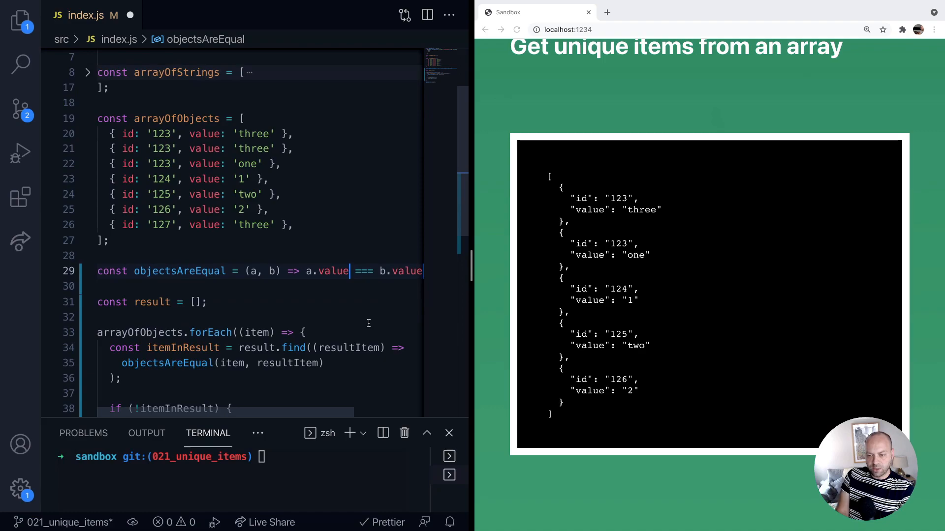
scroll("down", 3)
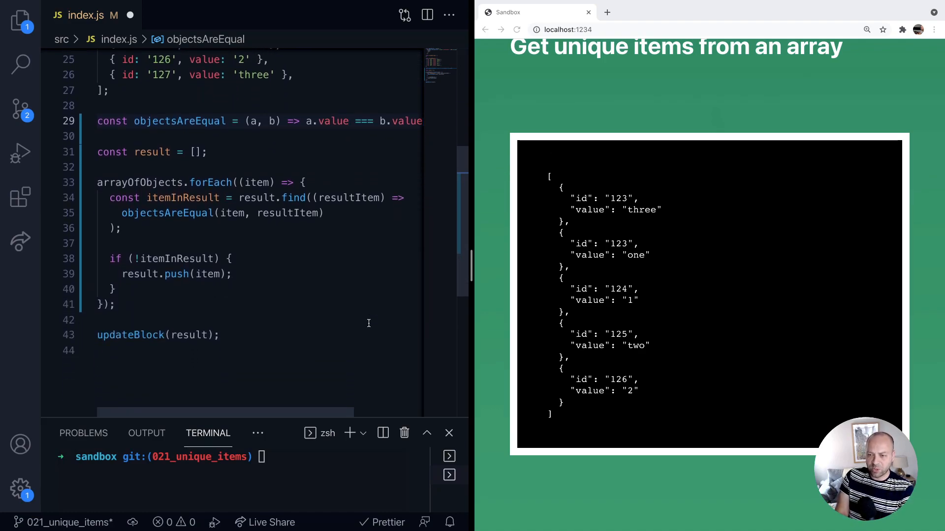
left_click(348, 120)
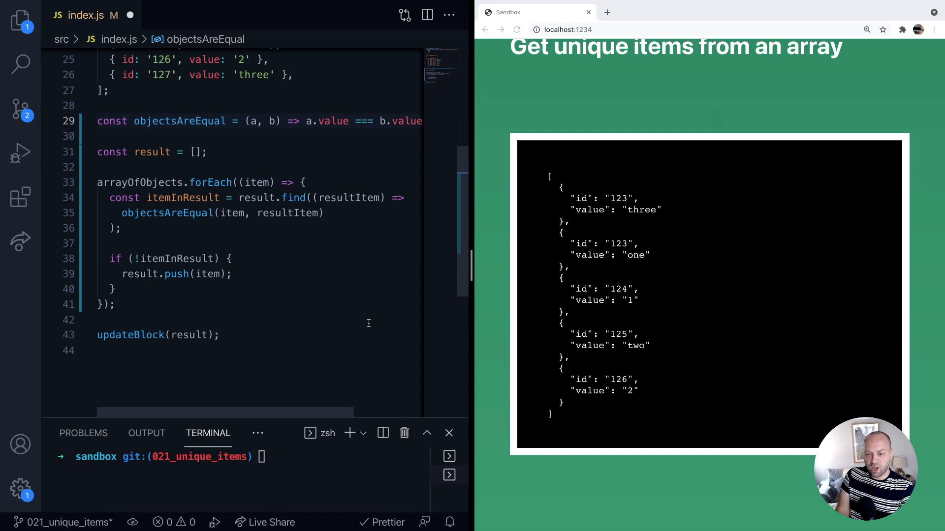
left_click(348, 121)
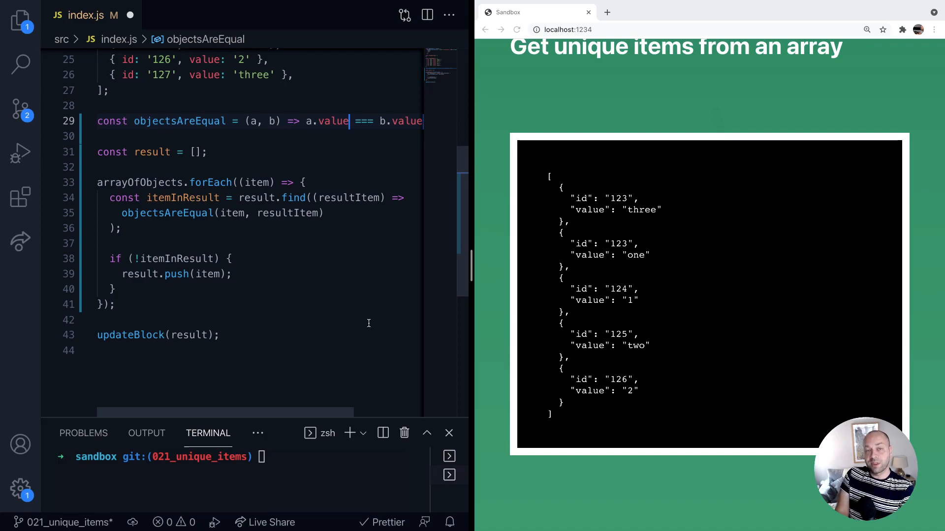